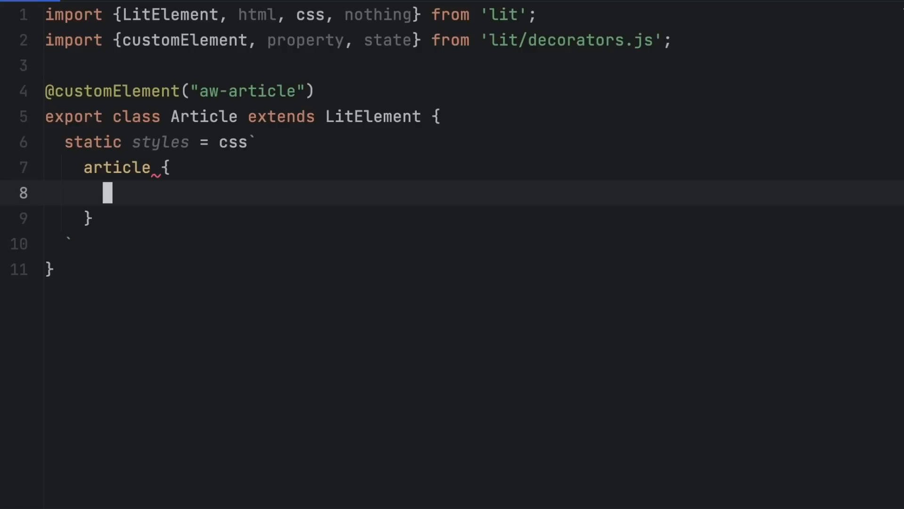
type("font-w")
type("${this.comments.map(c => html `")
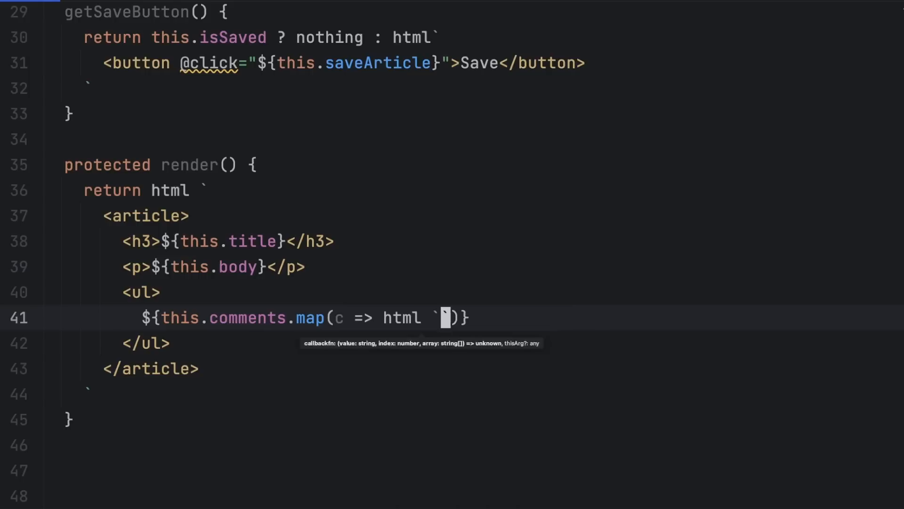
type("<li>${c}</li>")
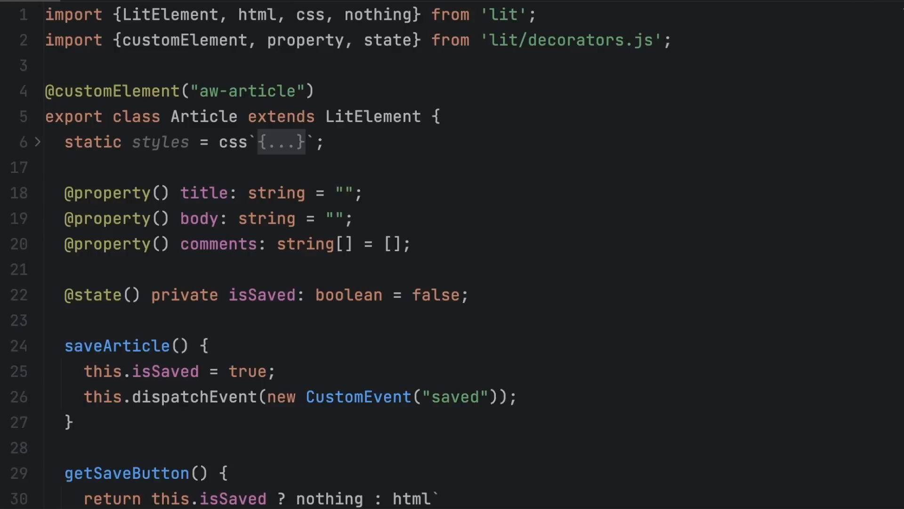
scroll("down", 3)
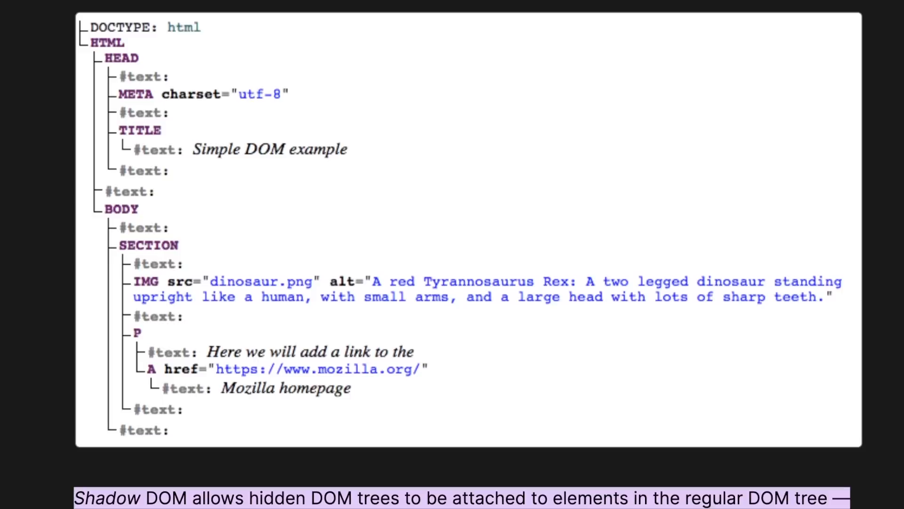
scroll("down", 3)
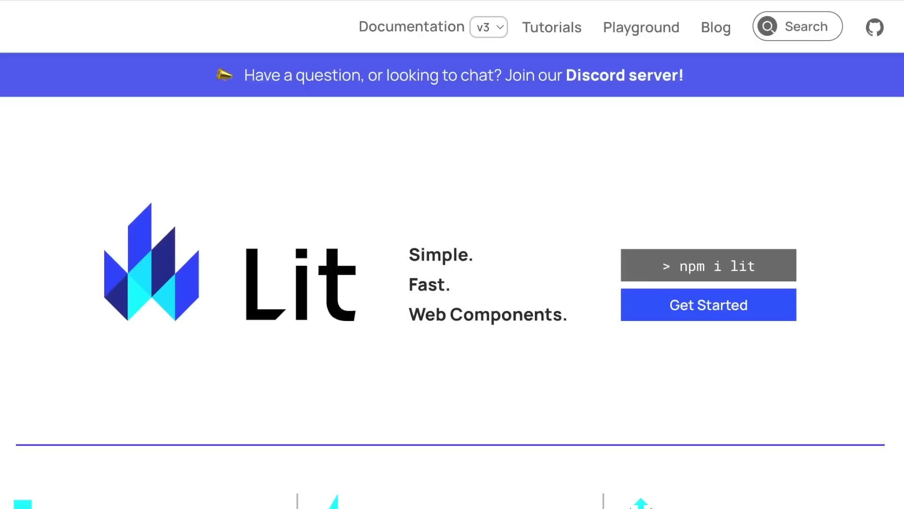
scroll("down", 3)
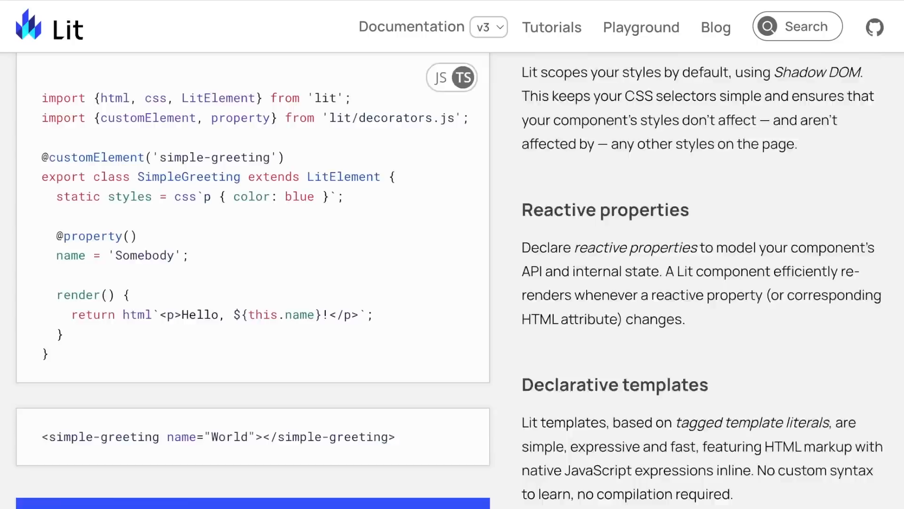
scroll("down", 3)
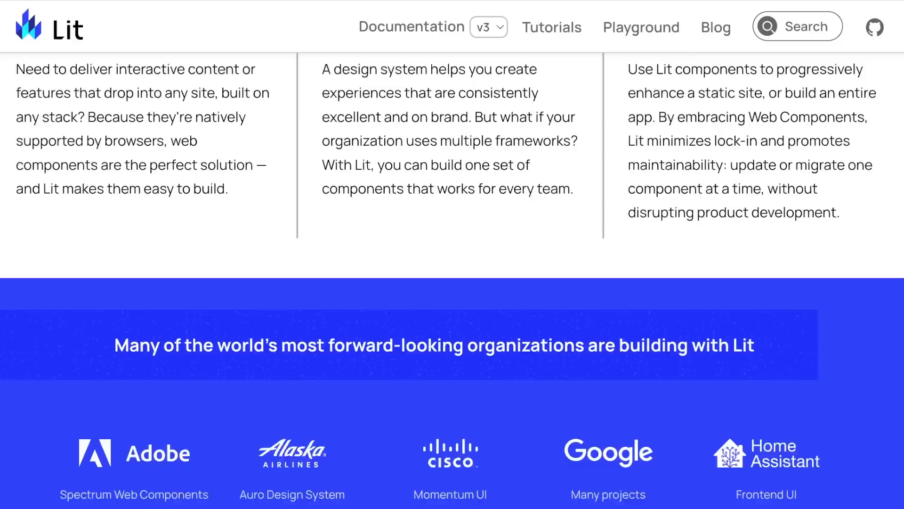